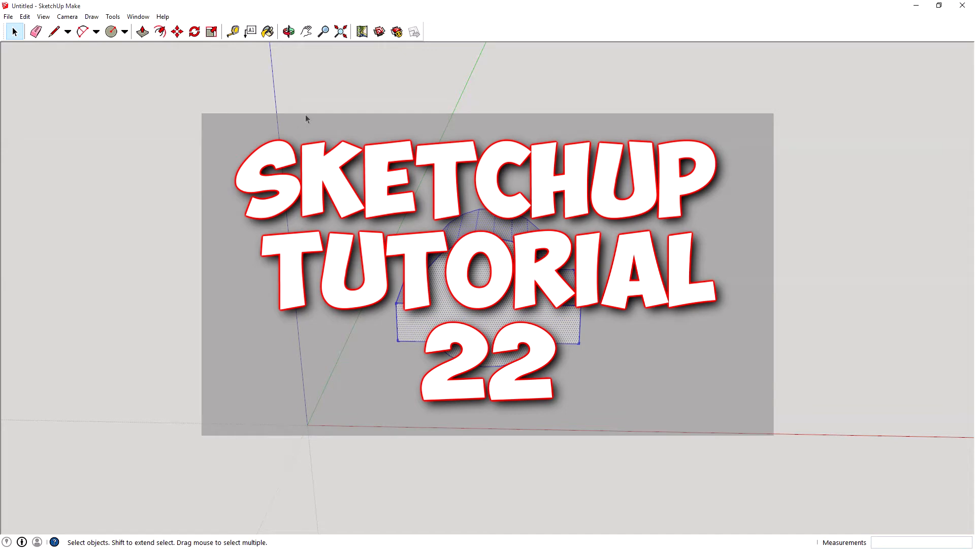
mouse_move(158, 185)
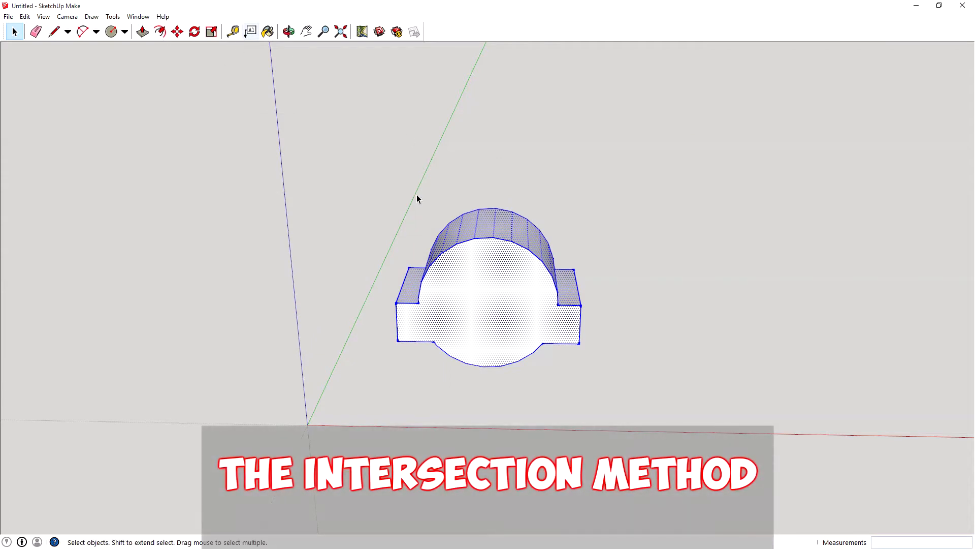
mouse_move(498, 254)
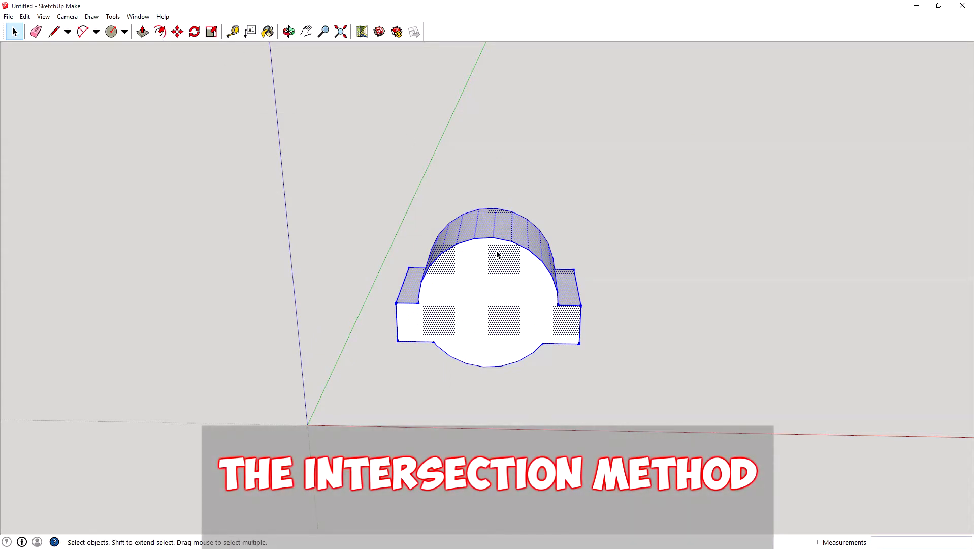
mouse_move(703, 270)
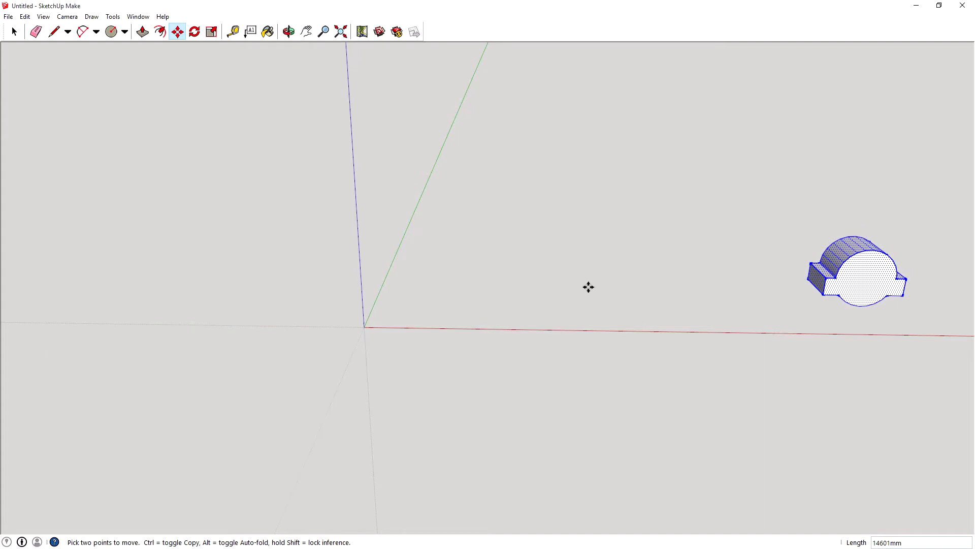
Start a 2 Point Arc at the origin running along the red axis with a shallow bulge.
click(82, 31)
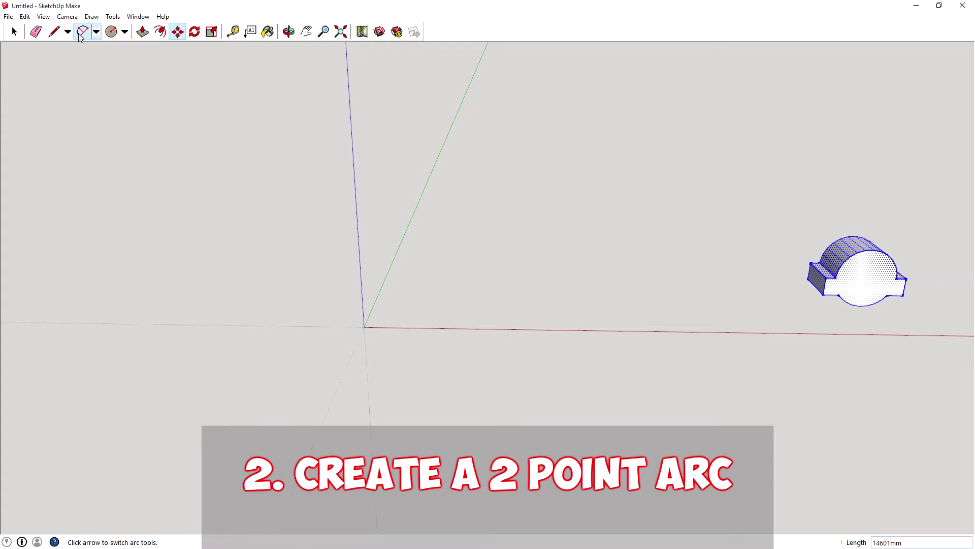
click(83, 31)
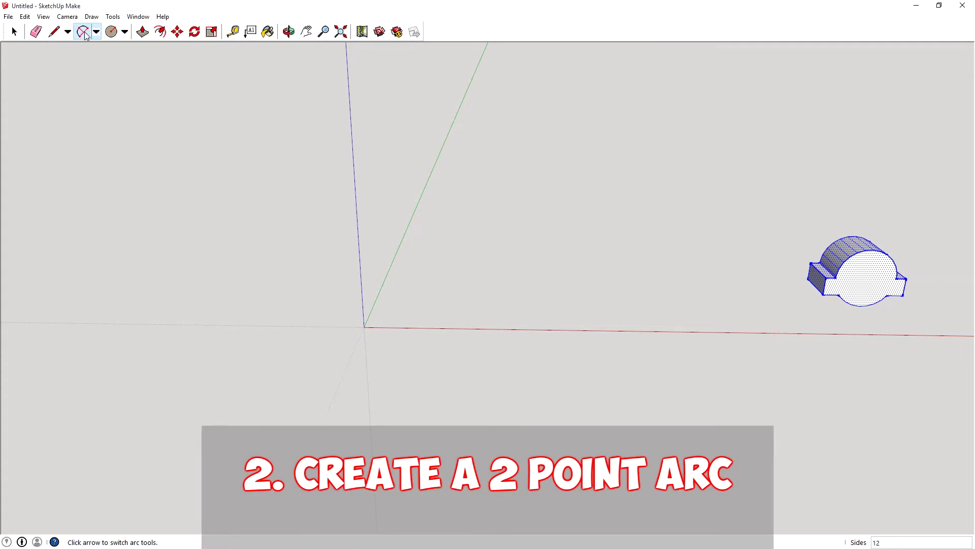
click(83, 32)
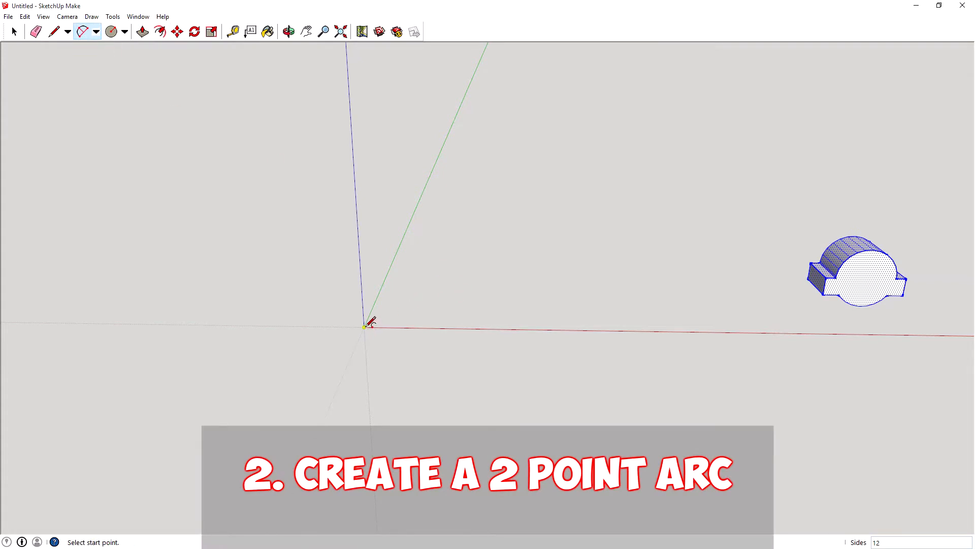
click(364, 326)
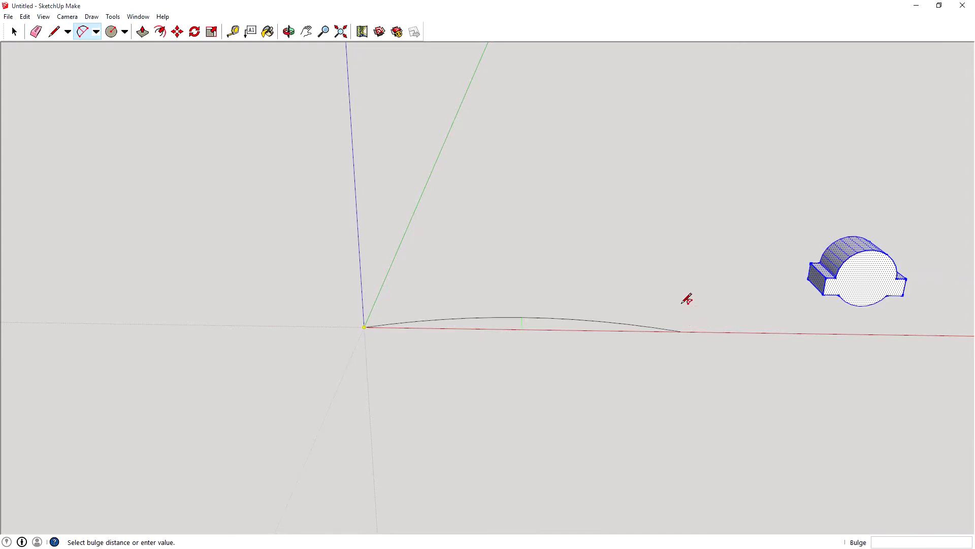
mouse_move(521, 305)
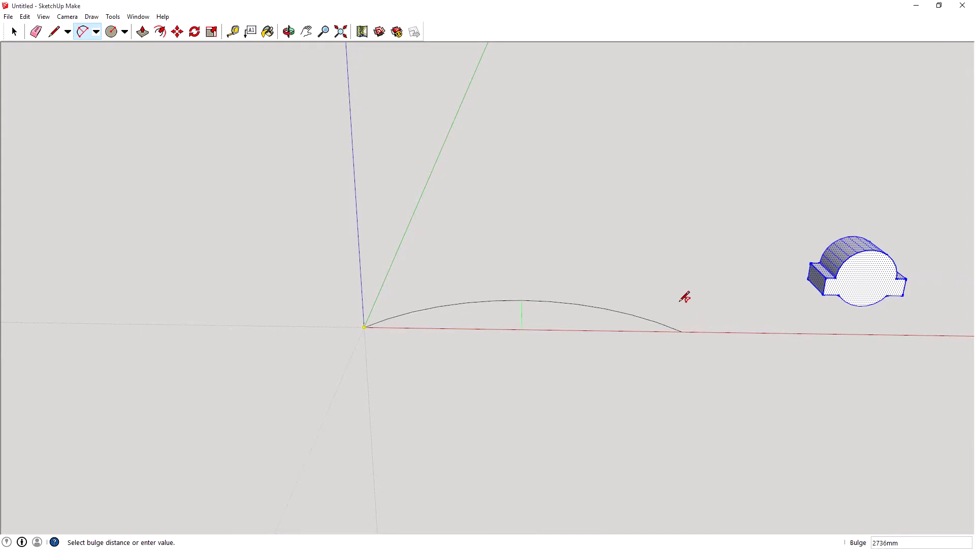
mouse_move(683, 307)
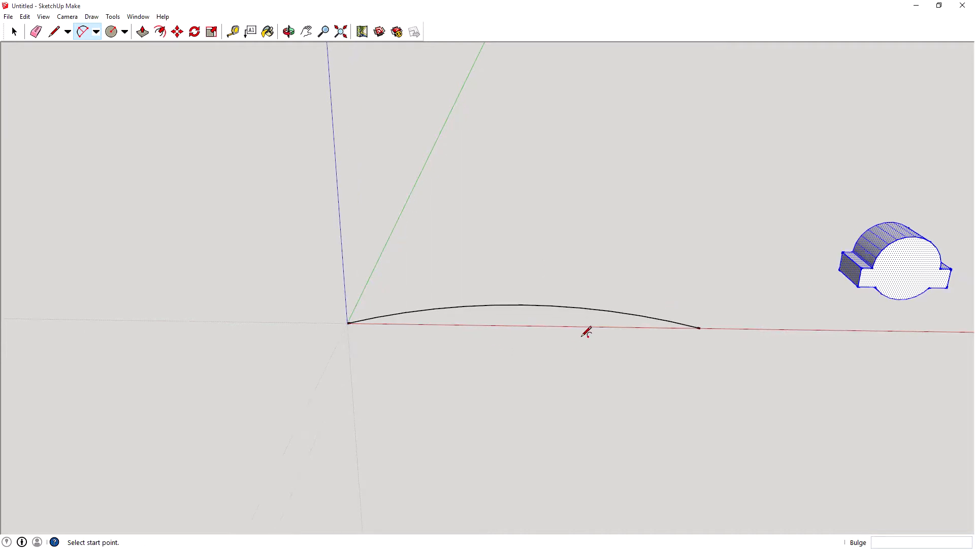
mouse_move(142, 31)
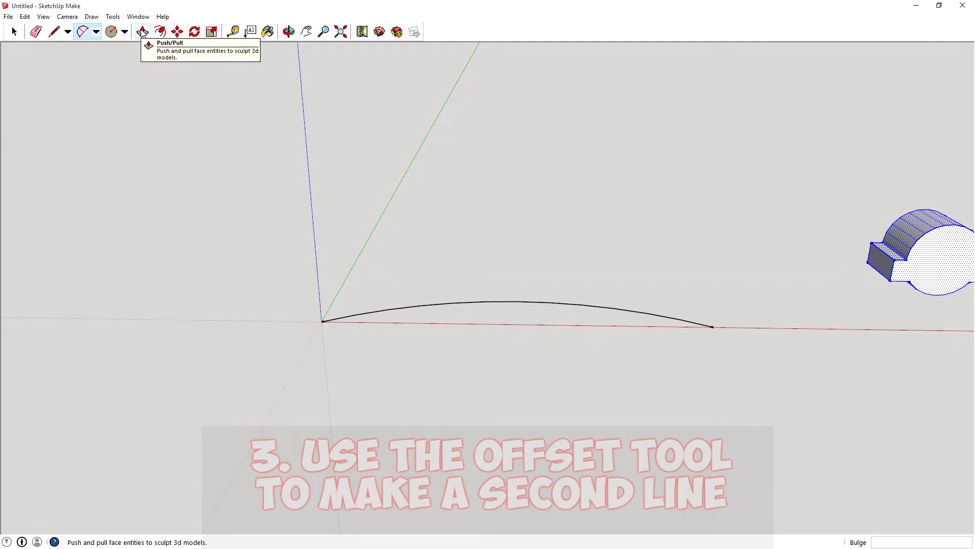
Offset the arc and join both ends with lines to form a thin curved strip face.
click(158, 31)
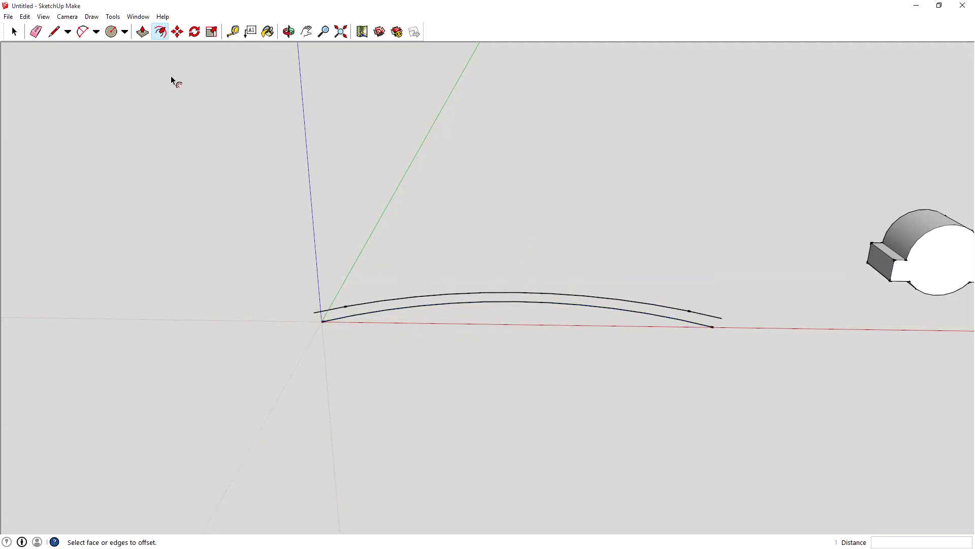
click(54, 32)
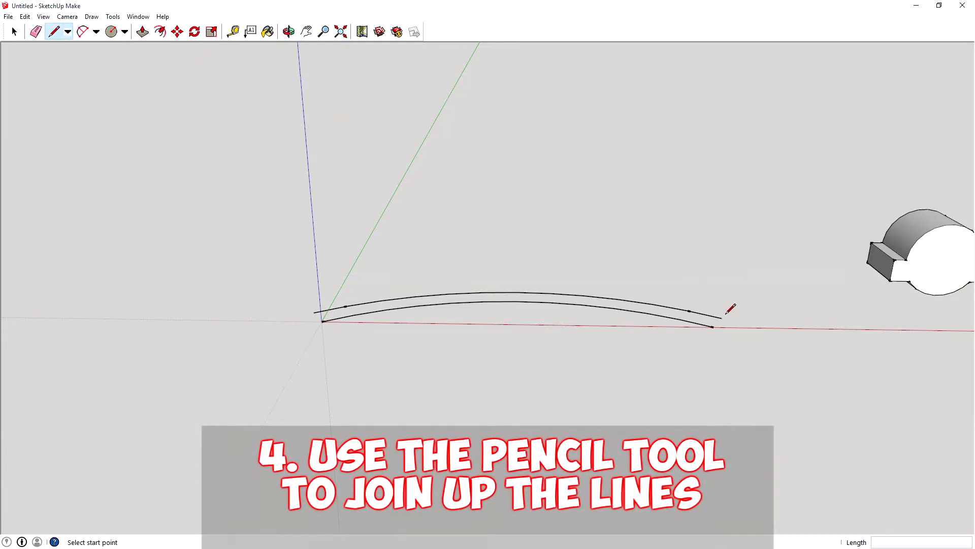
click(714, 328)
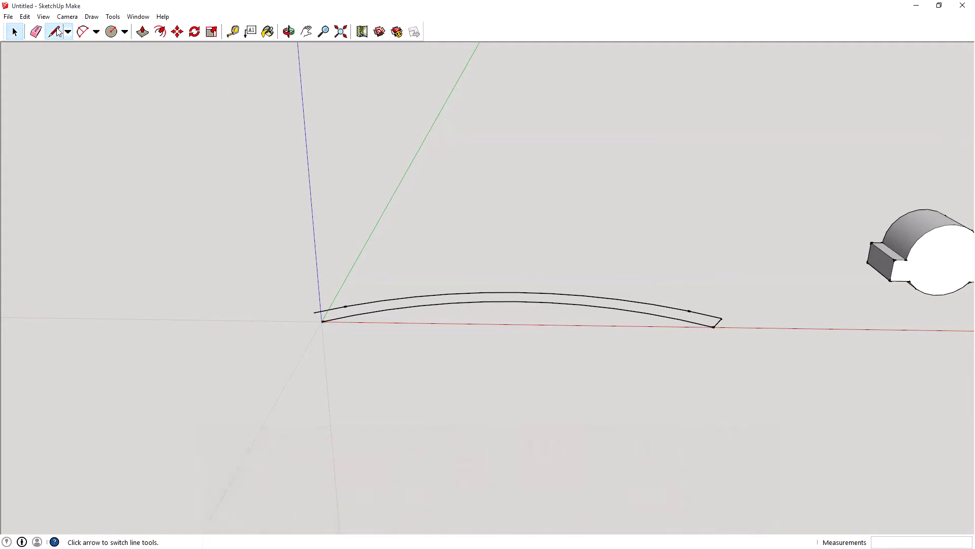
click(54, 31)
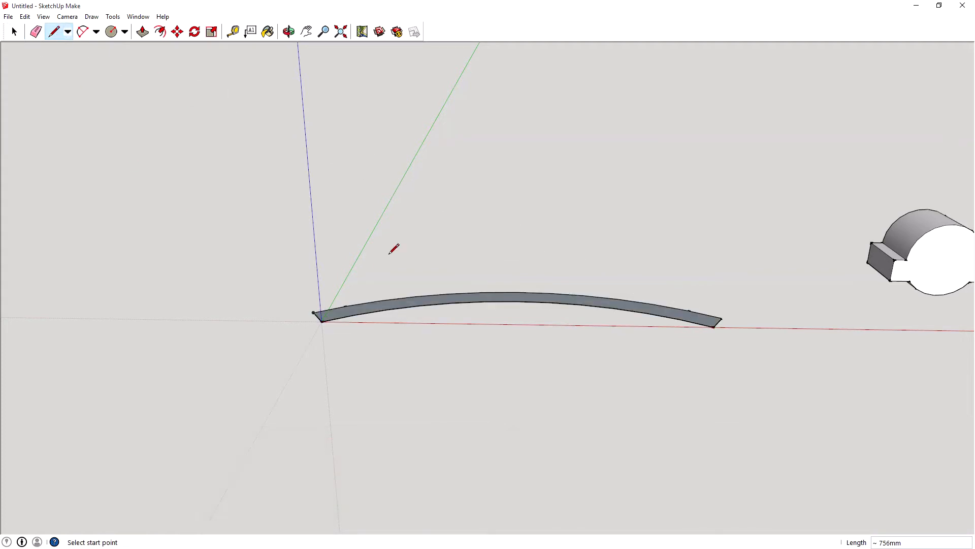
Push/Pull the curved strip face upward into a tall, thick curved wall.
click(142, 32)
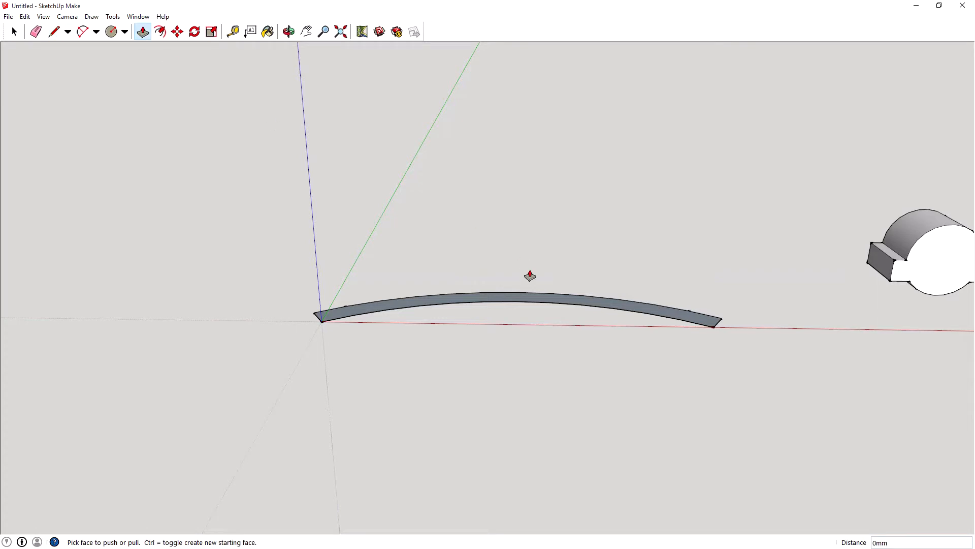
mouse_move(646, 435)
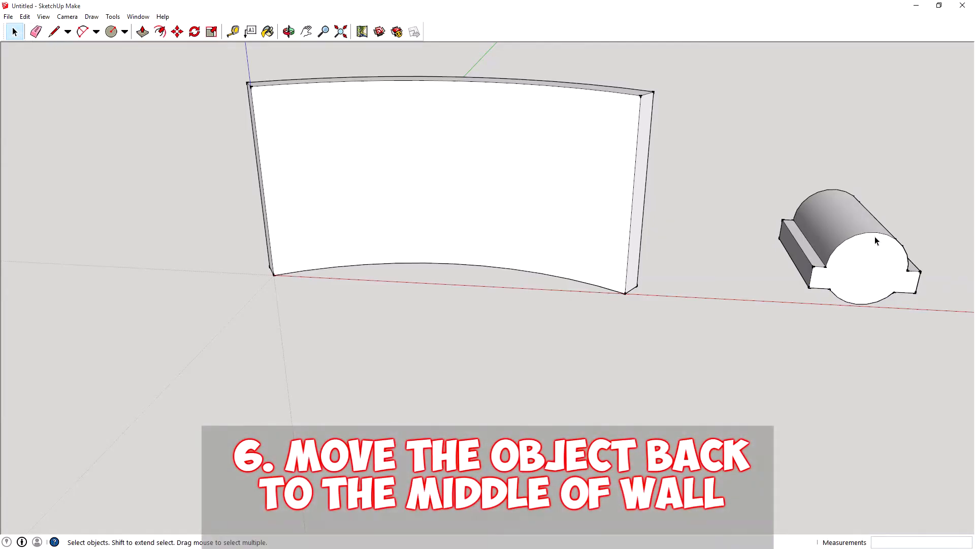
Move the keyed shape onto the wall's midpoint piercing it, then select everything.
click(875, 260)
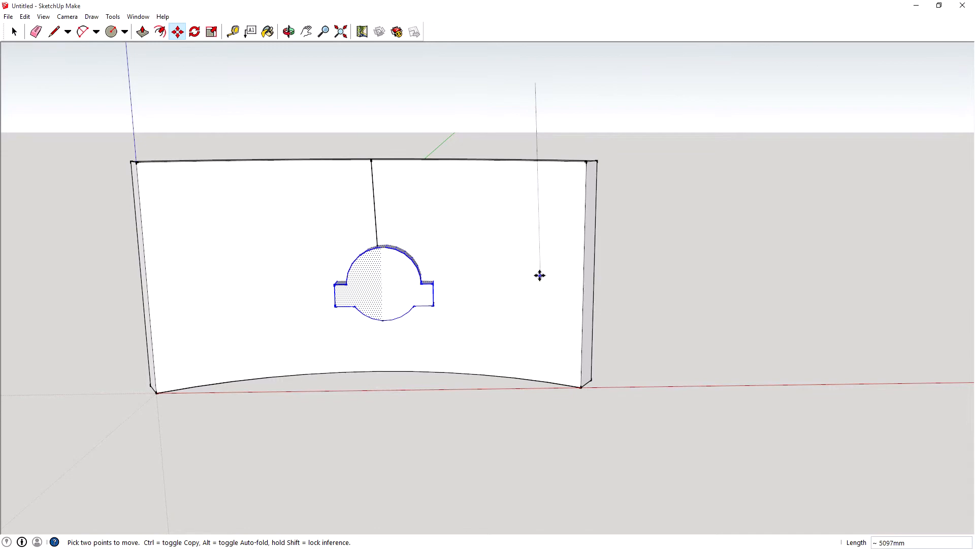
mouse_move(534, 260)
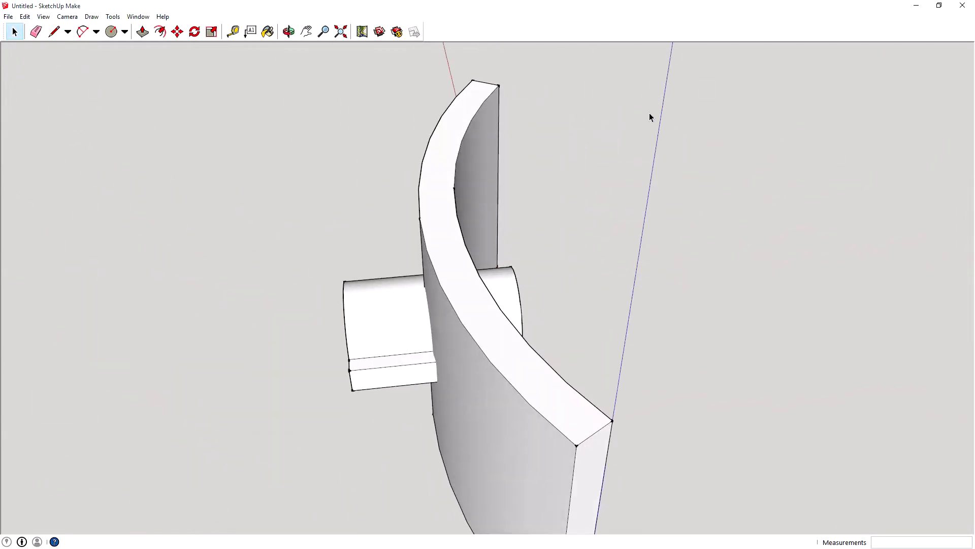
key(ctrl+a)
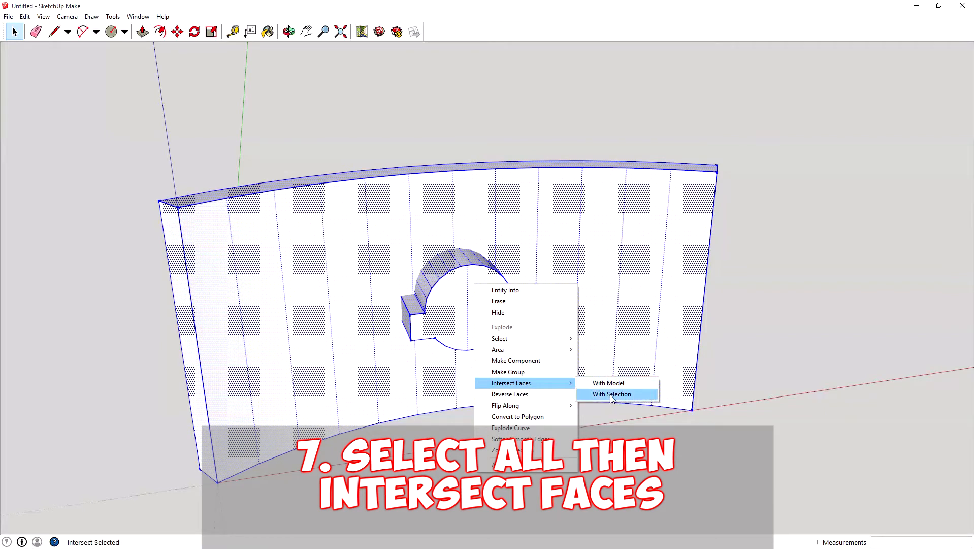
Intersect faces so the keyed shape's outline is traced through the curved wall.
click(611, 394)
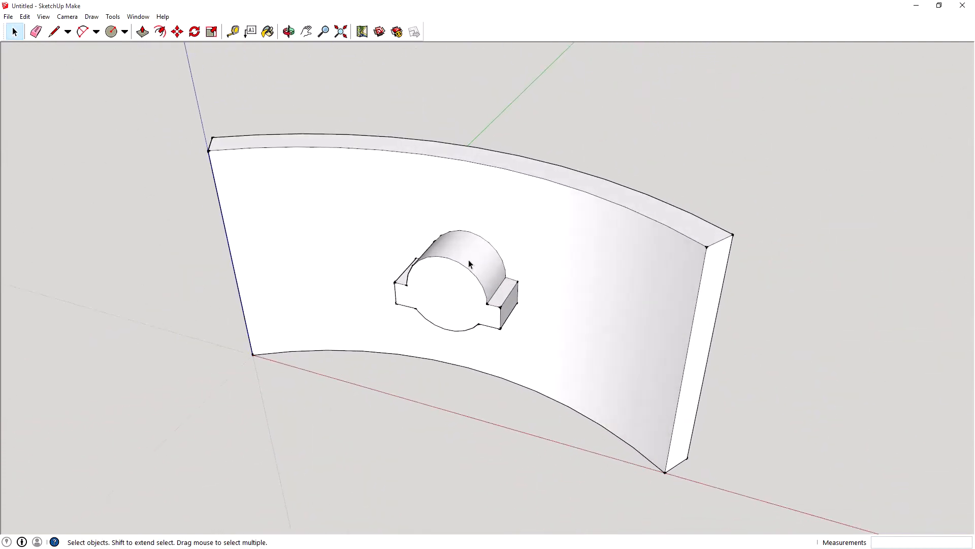
mouse_move(433, 256)
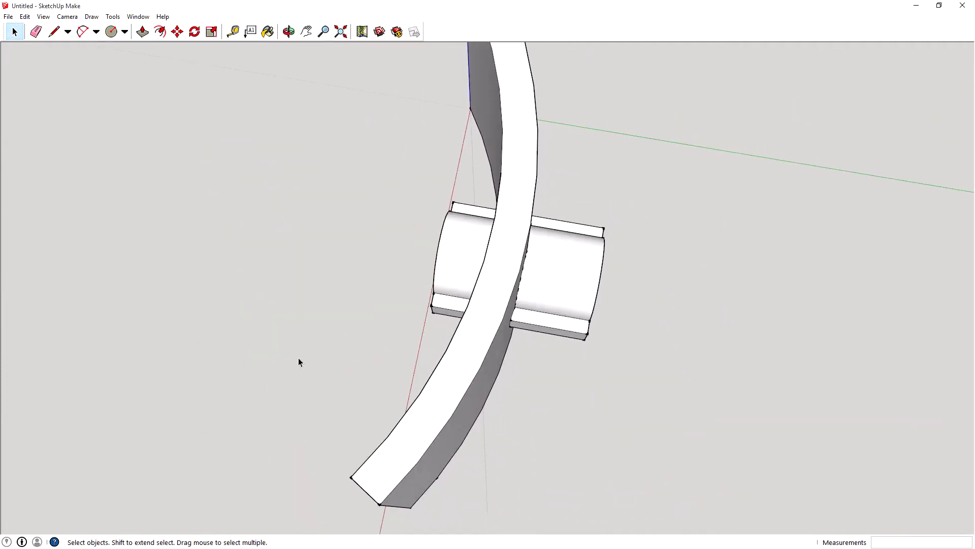
Erase the protruding keyed solid, leaving a keyed opening through the curved wall.
click(288, 32)
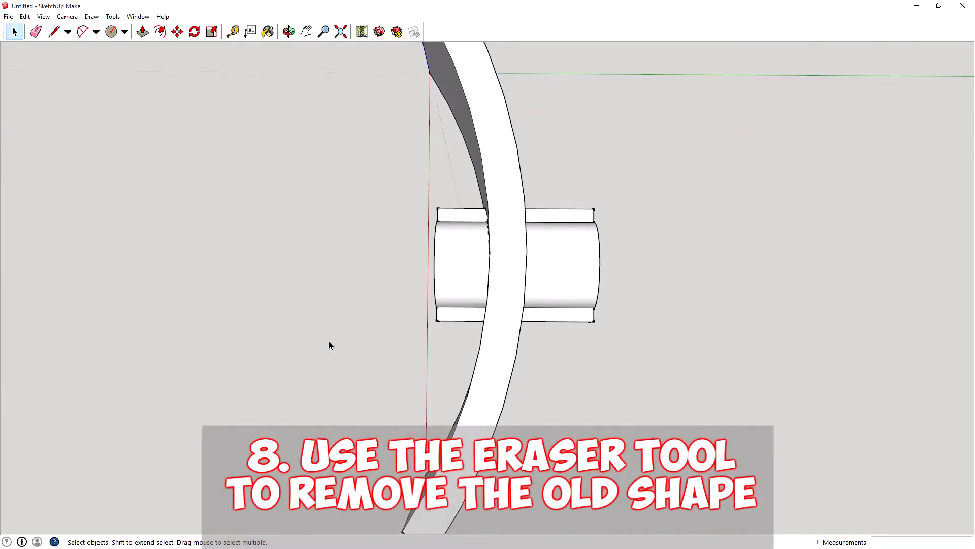
click(36, 31)
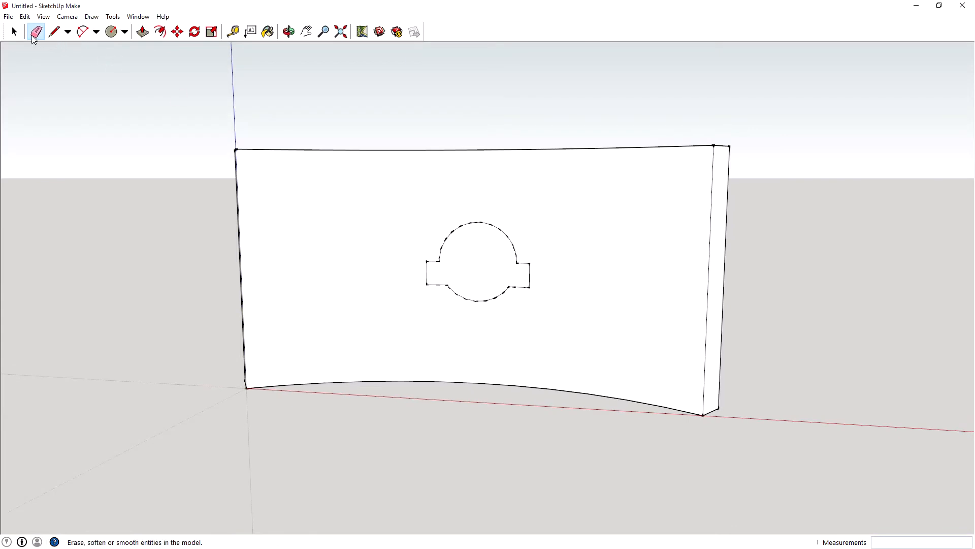
click(13, 32)
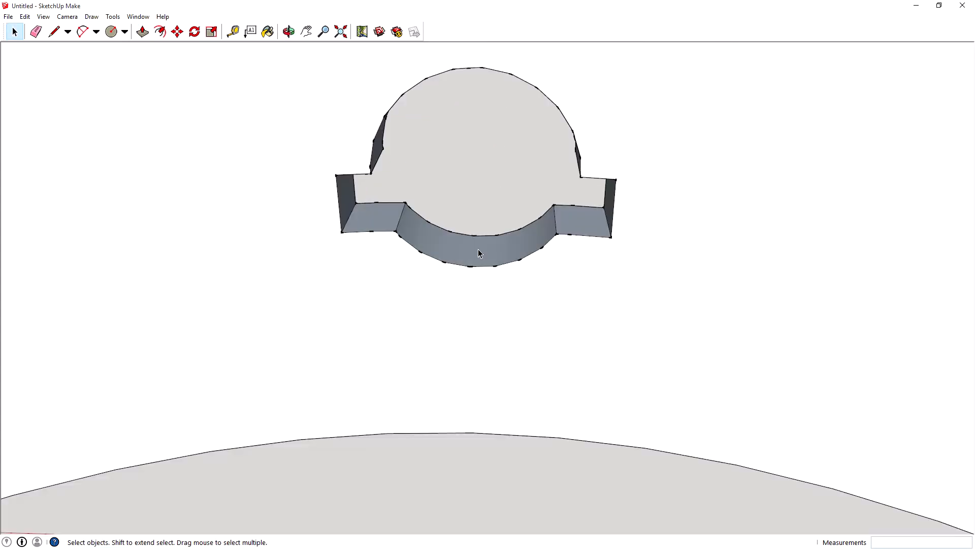
mouse_move(466, 256)
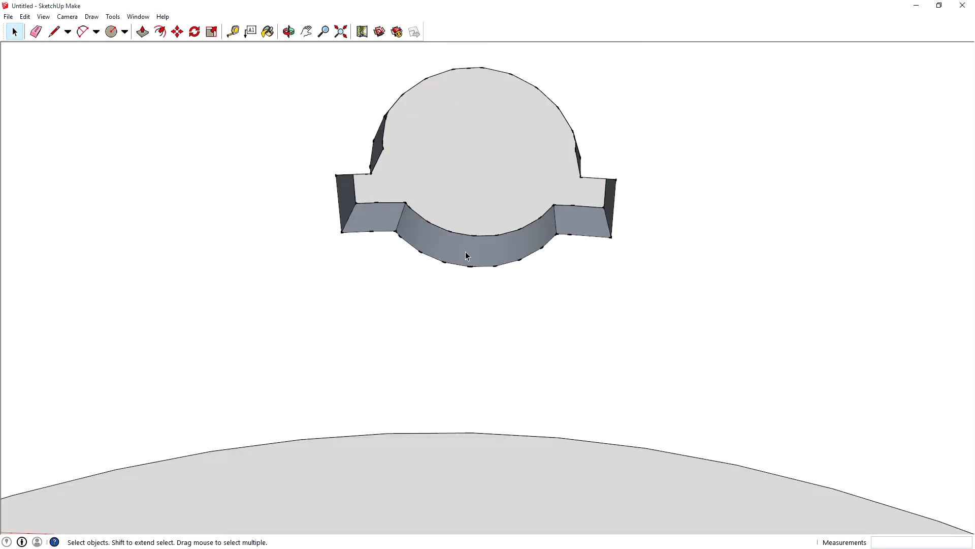
Reverse the backwards inner faces of the keyed hole and orbit to check them.
click(379, 224)
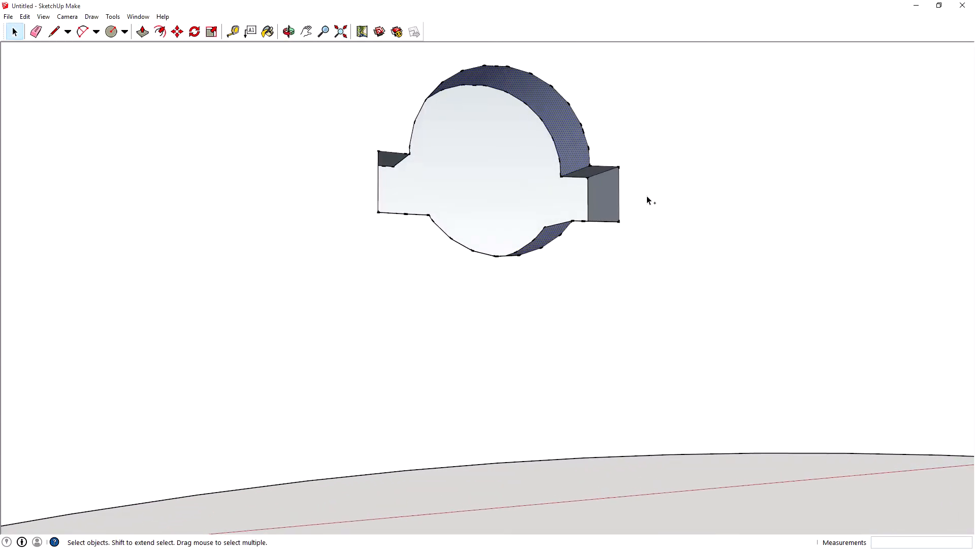
click(287, 32)
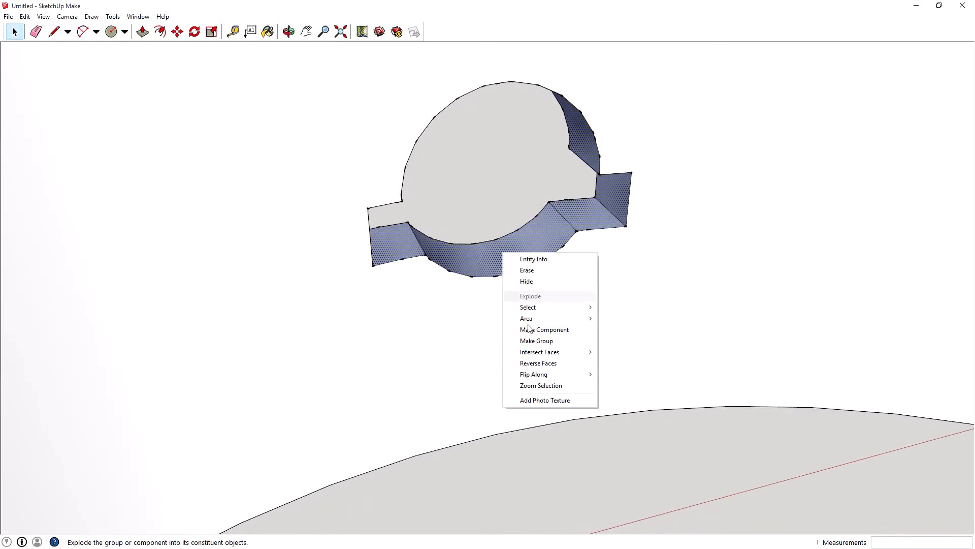
click(539, 363)
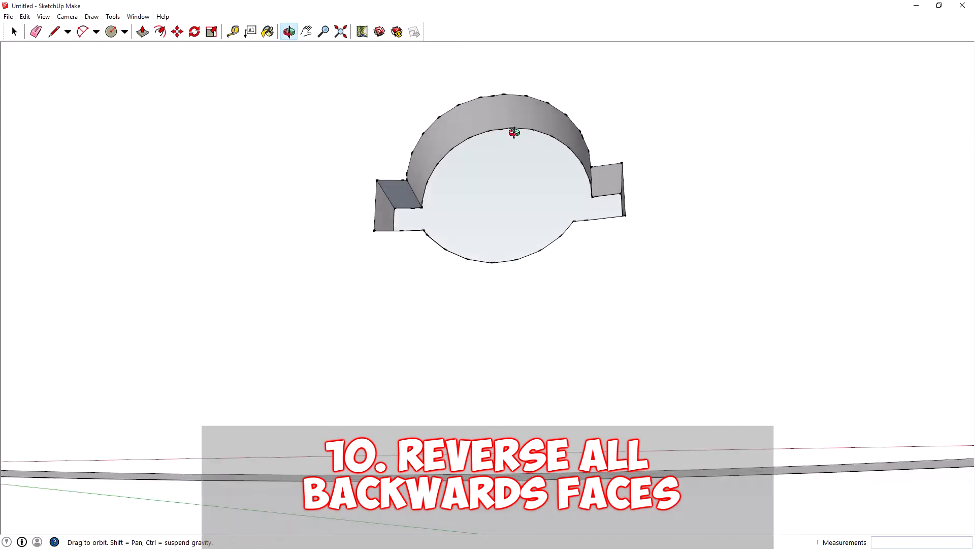
click(12, 31)
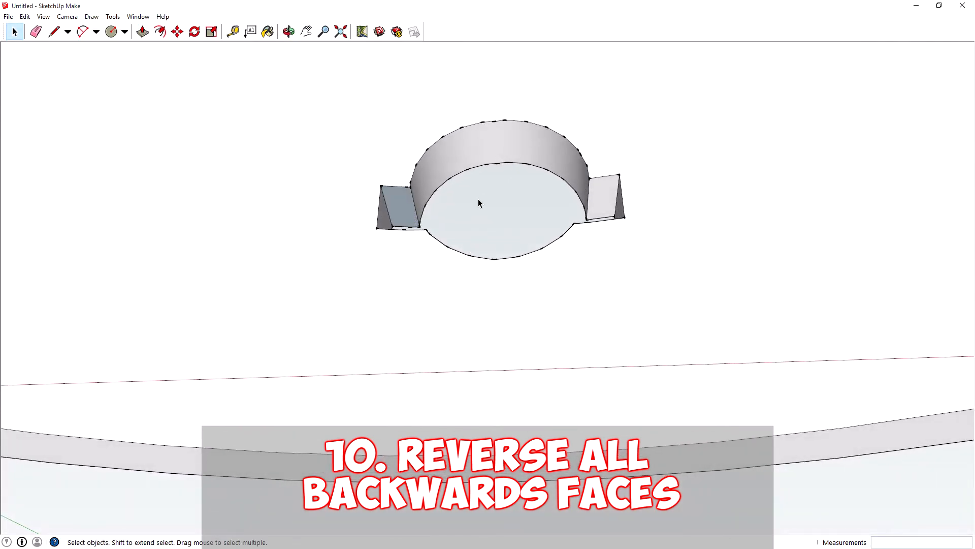
click(398, 205)
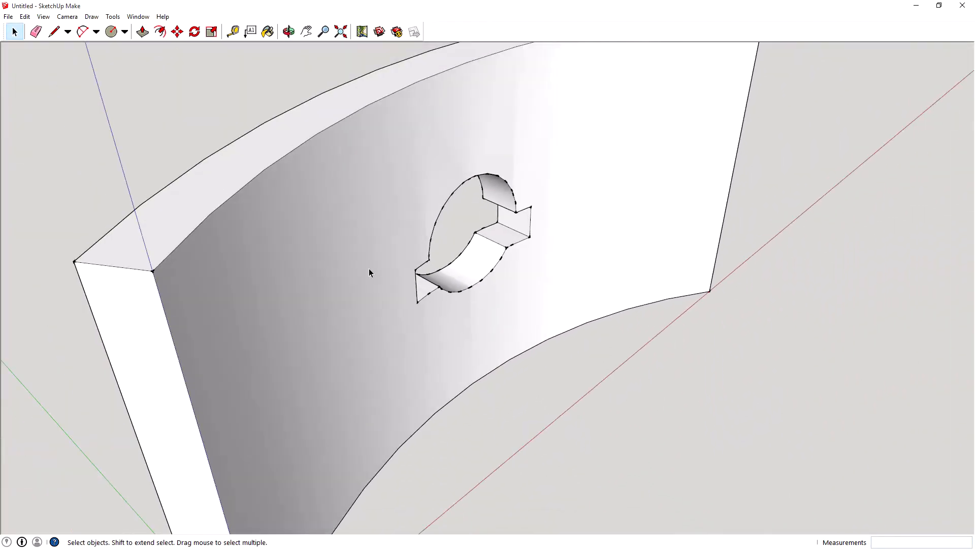
click(287, 31)
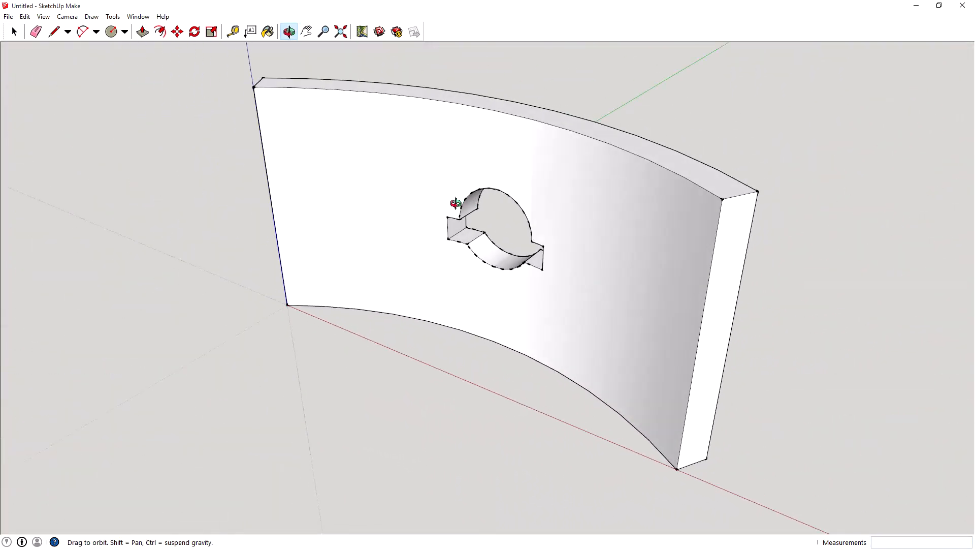
click(13, 32)
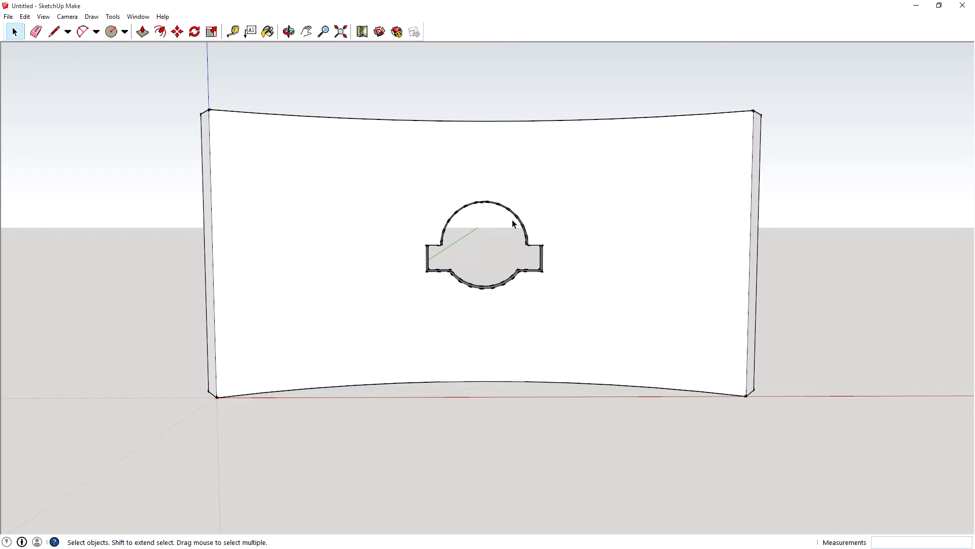
mouse_move(516, 246)
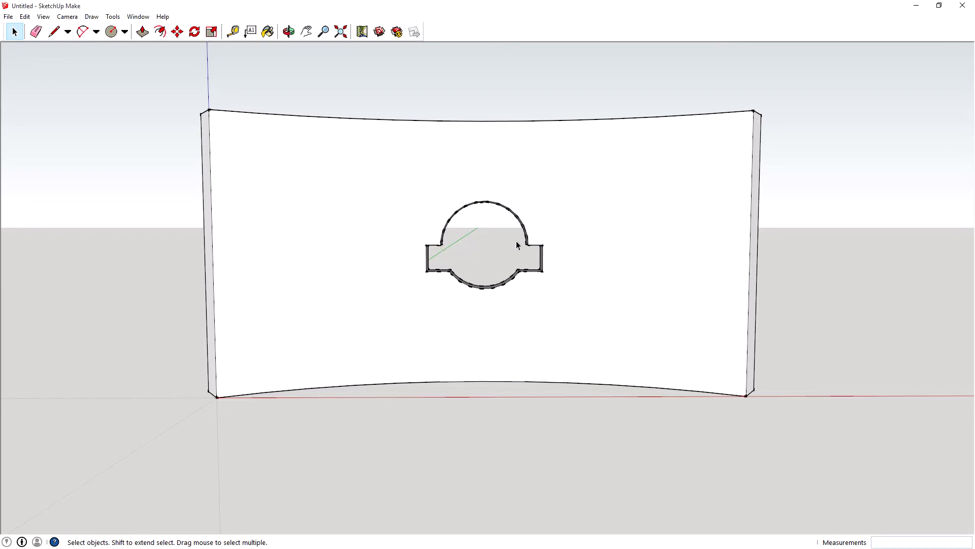
mouse_move(467, 223)
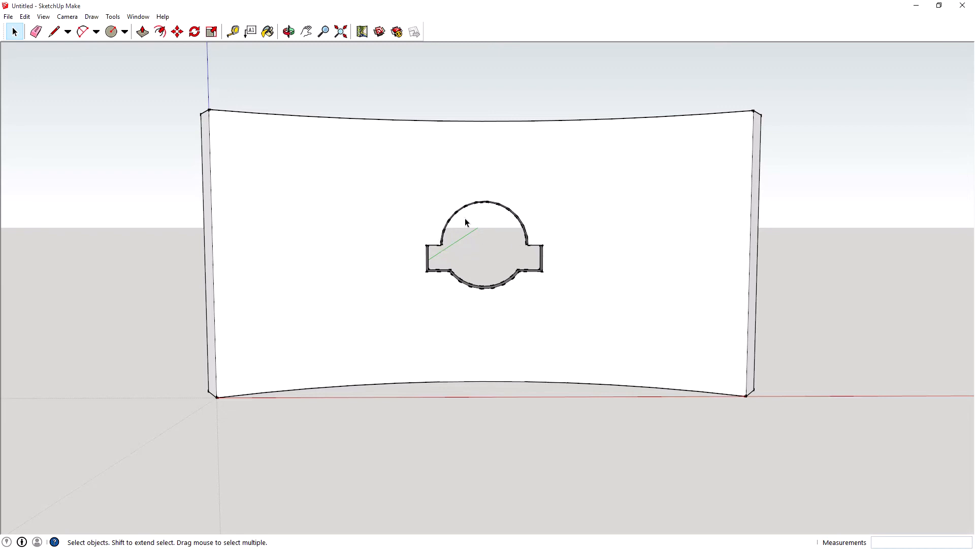
mouse_move(436, 200)
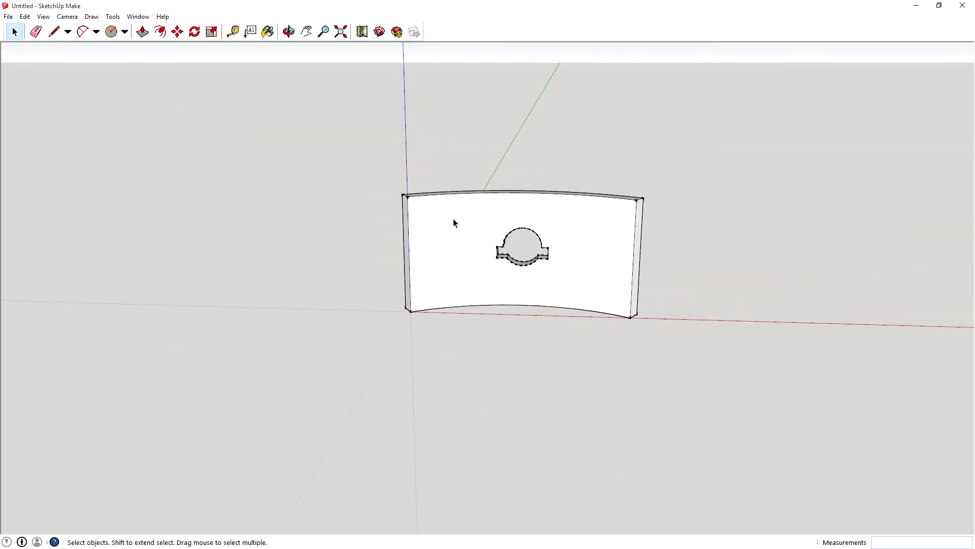
mouse_move(339, 226)
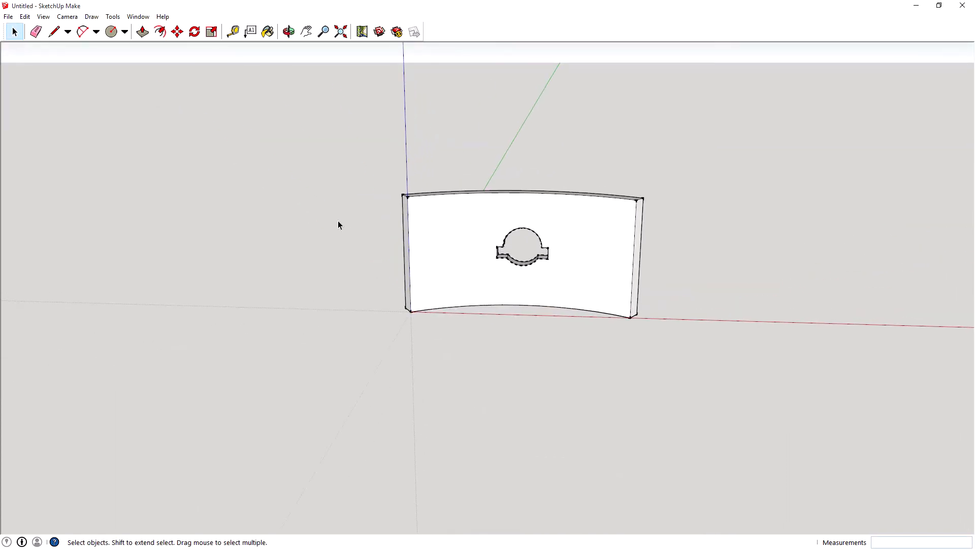
mouse_move(741, 162)
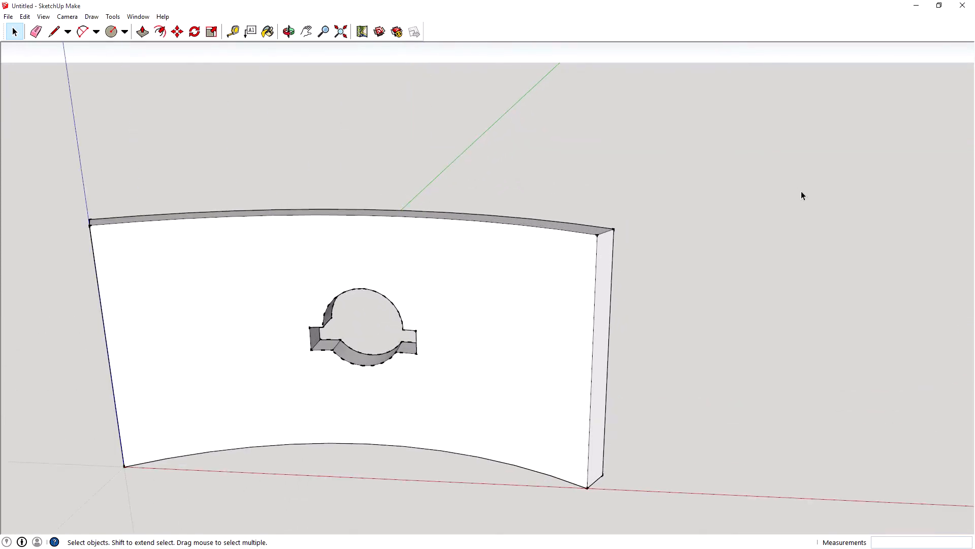
mouse_move(728, 178)
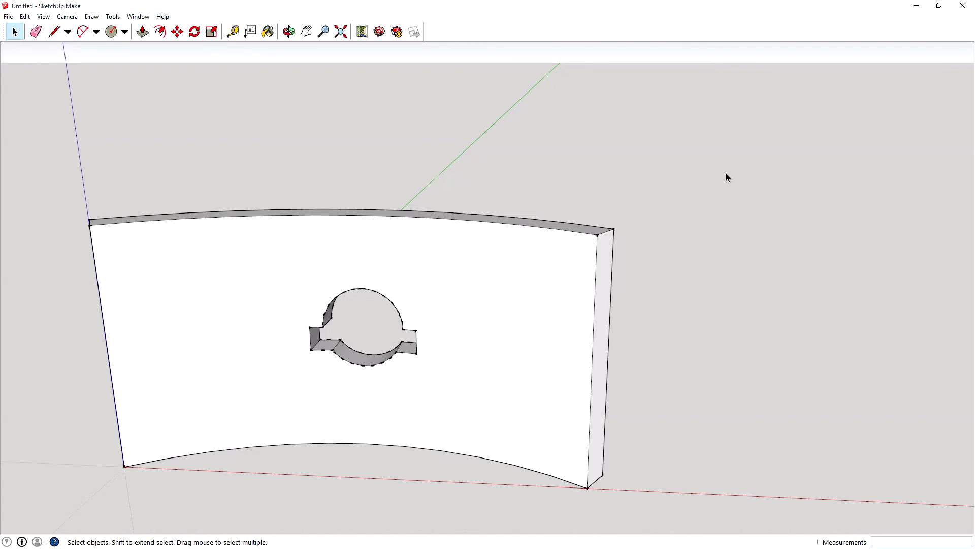
mouse_move(672, 170)
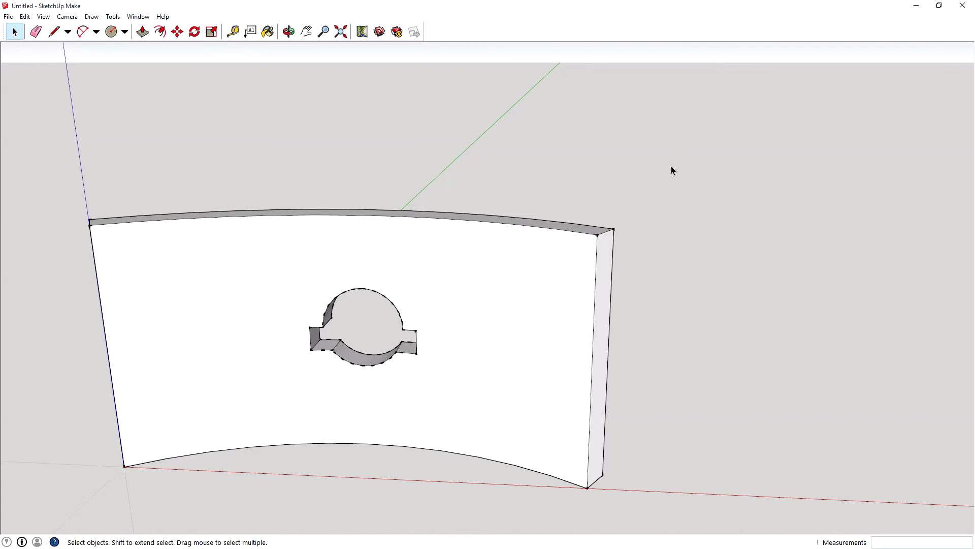